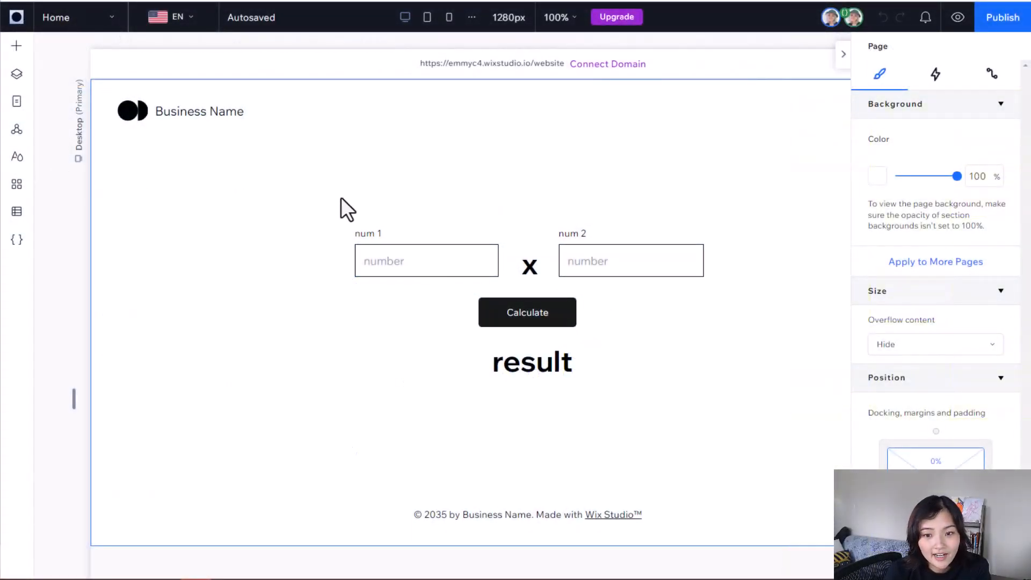
mouse_move(540, 382)
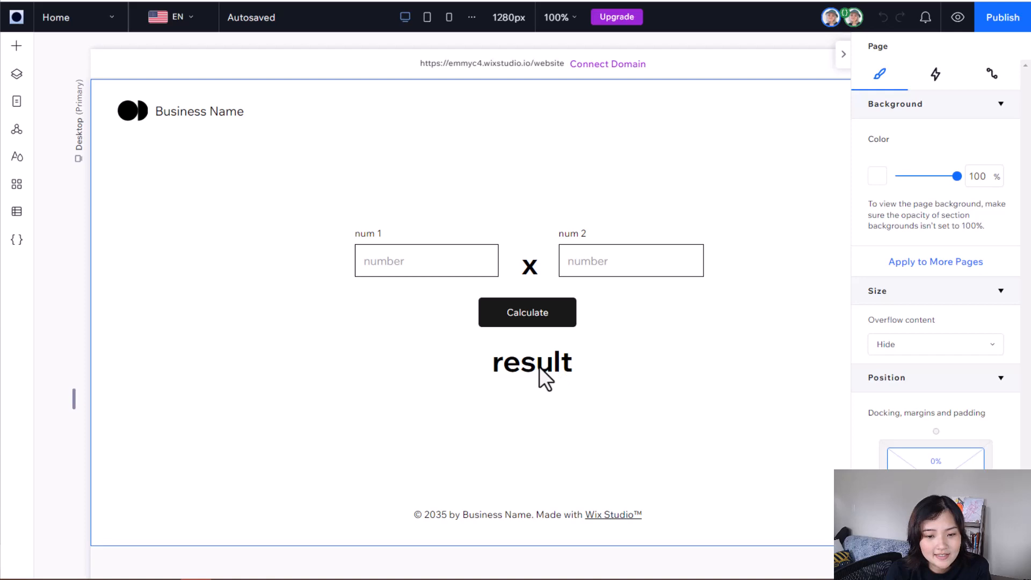
mouse_move(616, 380)
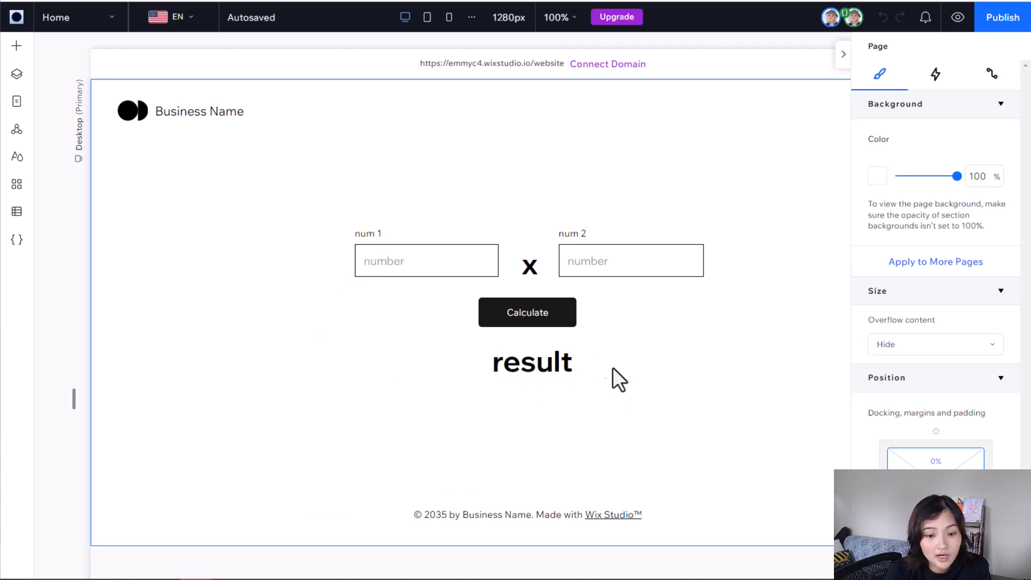
mouse_move(499, 313)
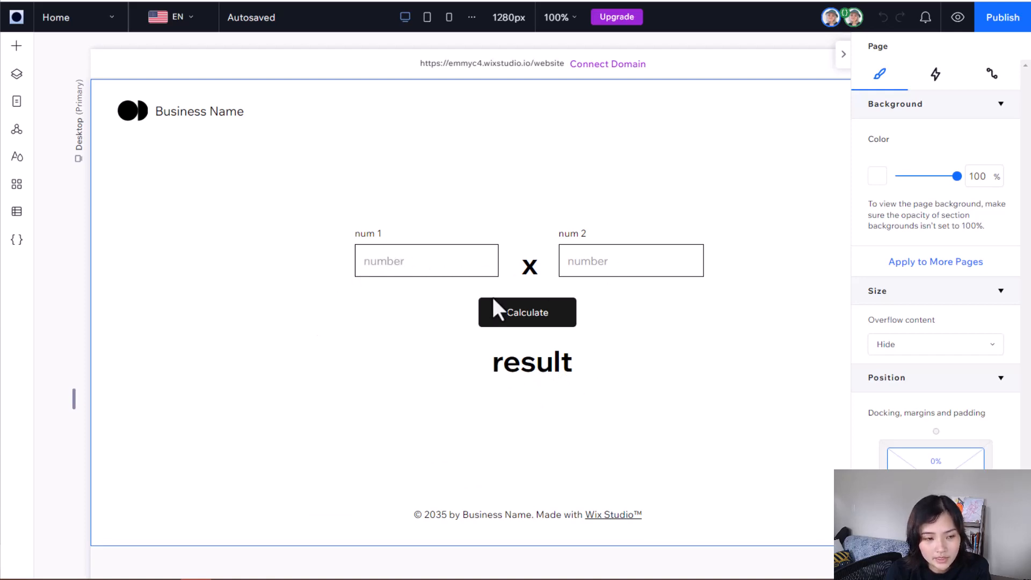
mouse_move(322, 274)
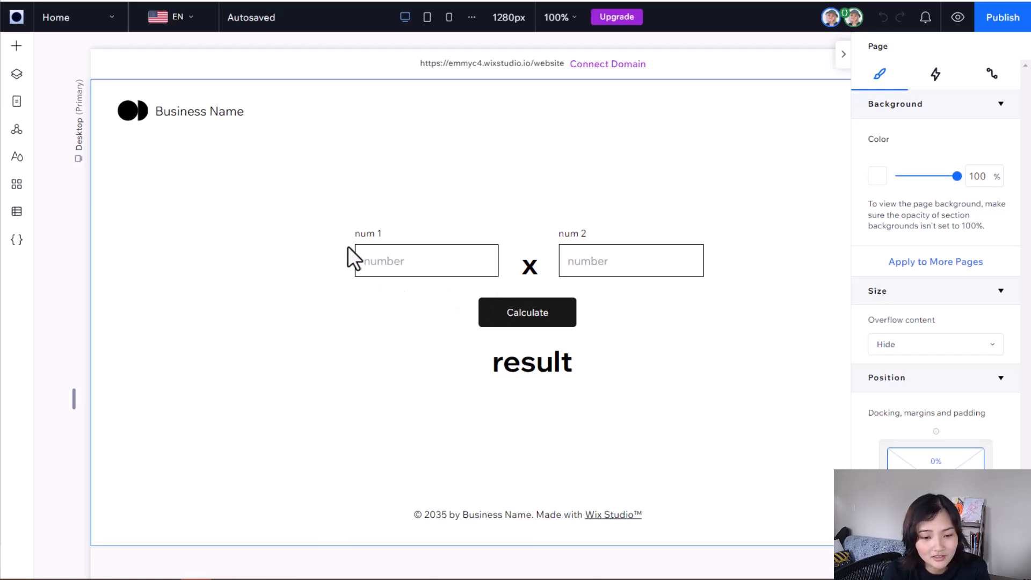
- Read the About Web Methods article, then view the Home page code importing multiply and go to Backend Code
click(261, 266)
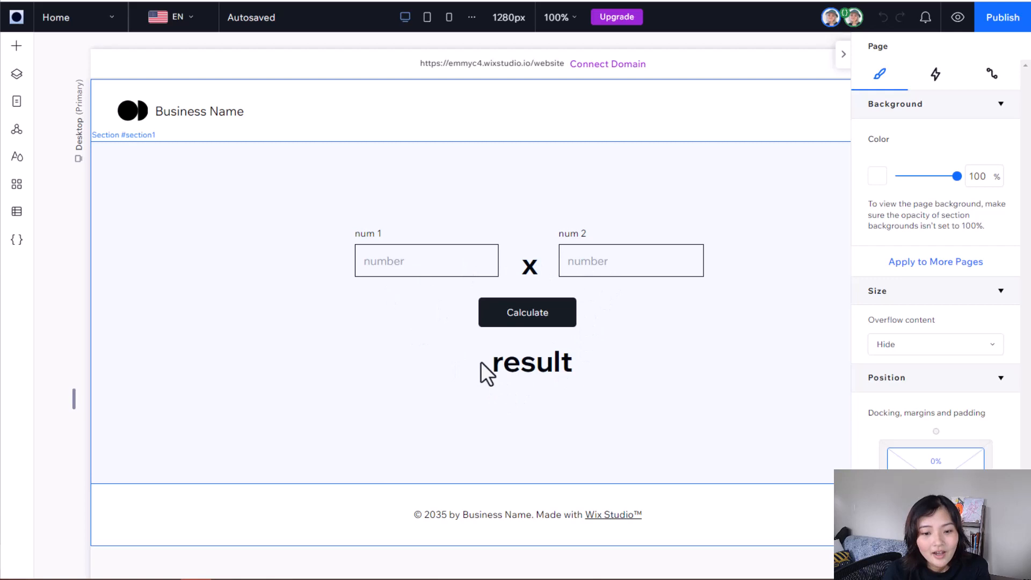
mouse_move(365, 308)
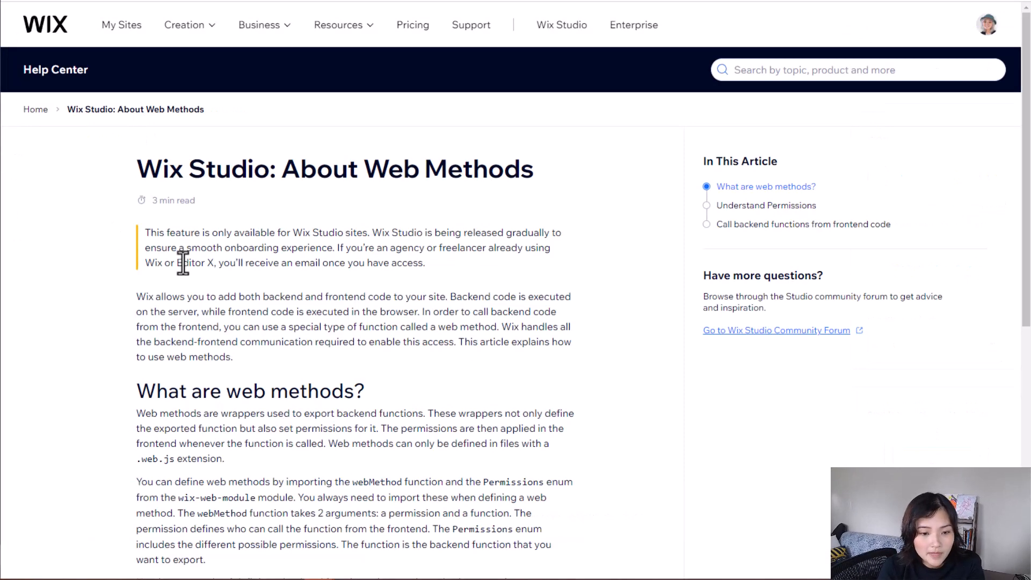
scroll(down, 3)
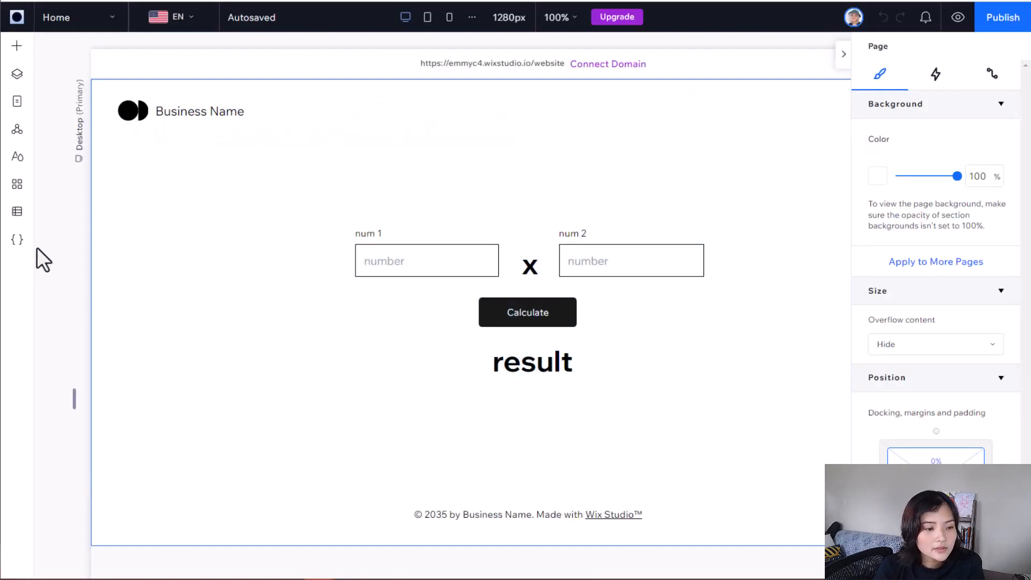
click(16, 240)
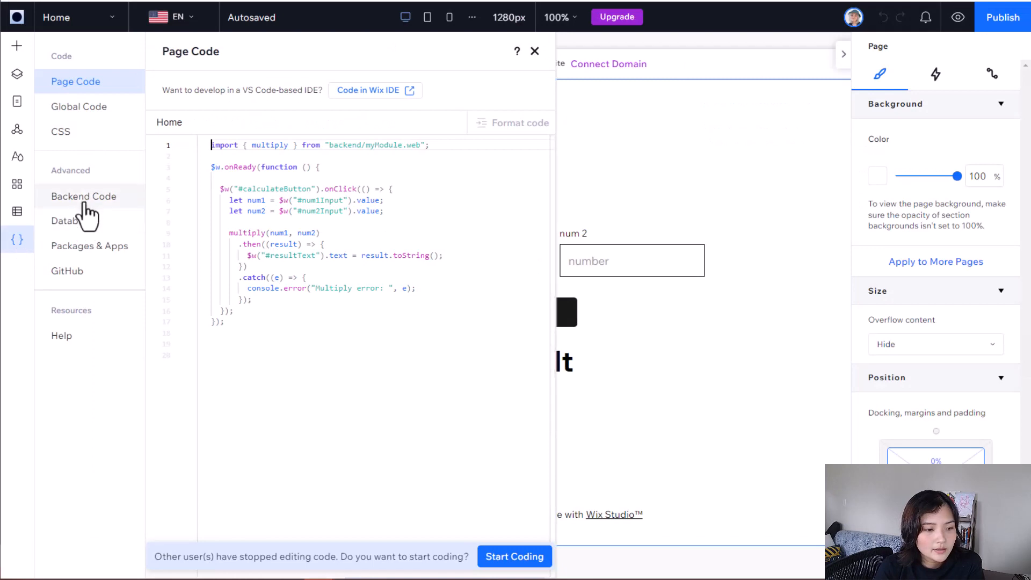
click(375, 90)
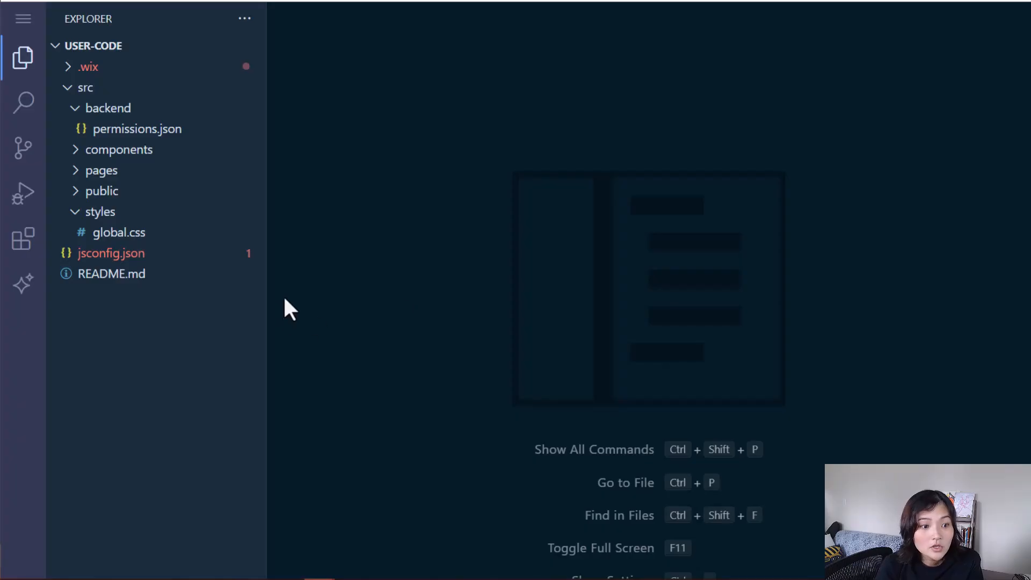
mouse_move(158, 110)
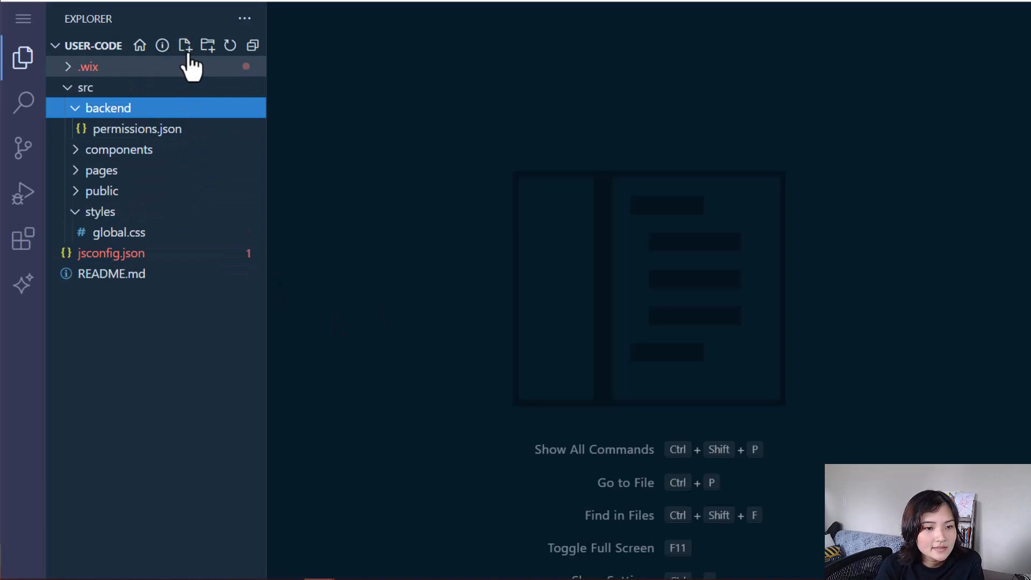
- Create a new file named myModule.web.js in the backend folder and open it for editing
click(187, 47)
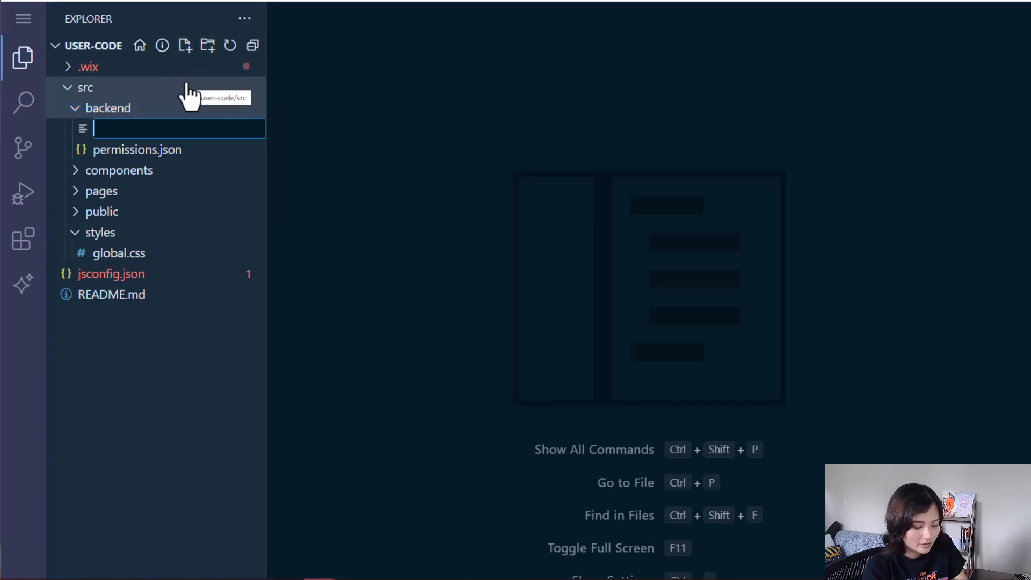
text(myModul)
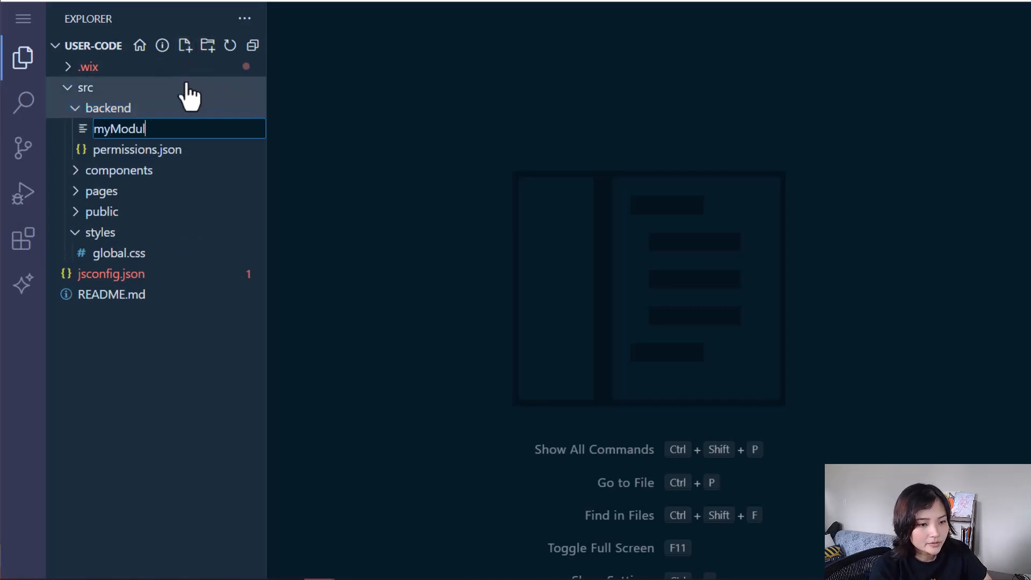
text(e.web.js)
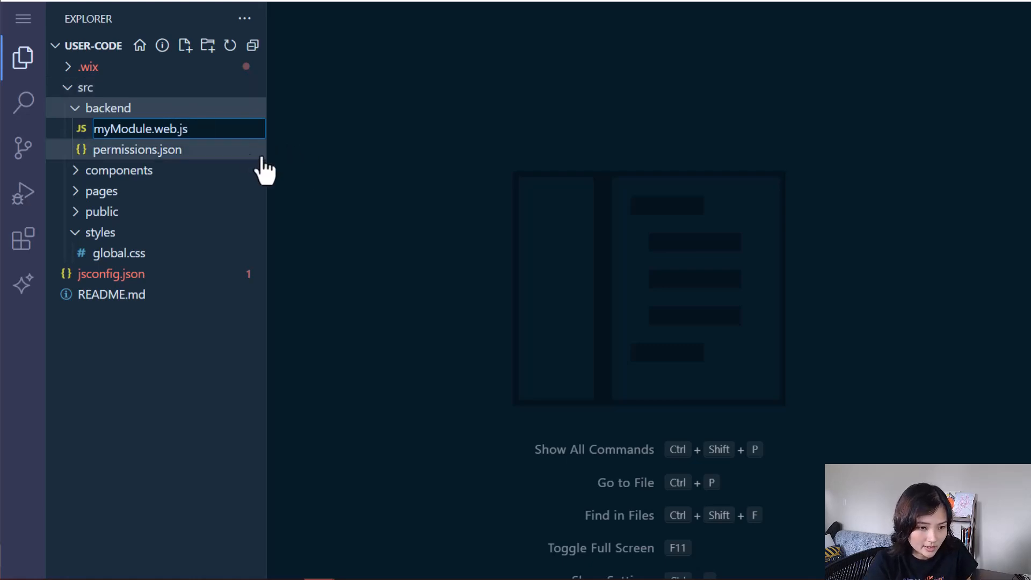
click(151, 129)
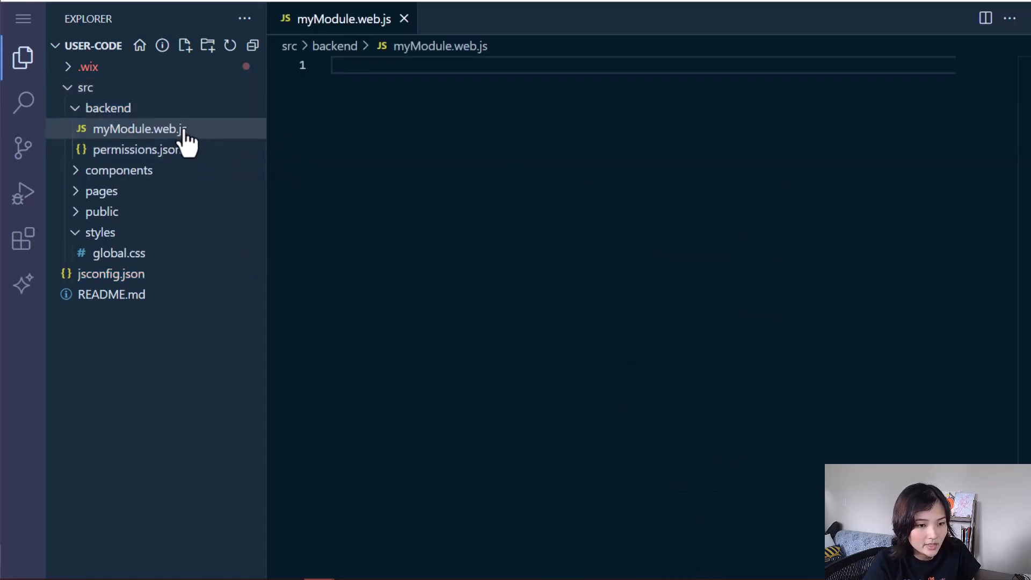
mouse_move(432, 159)
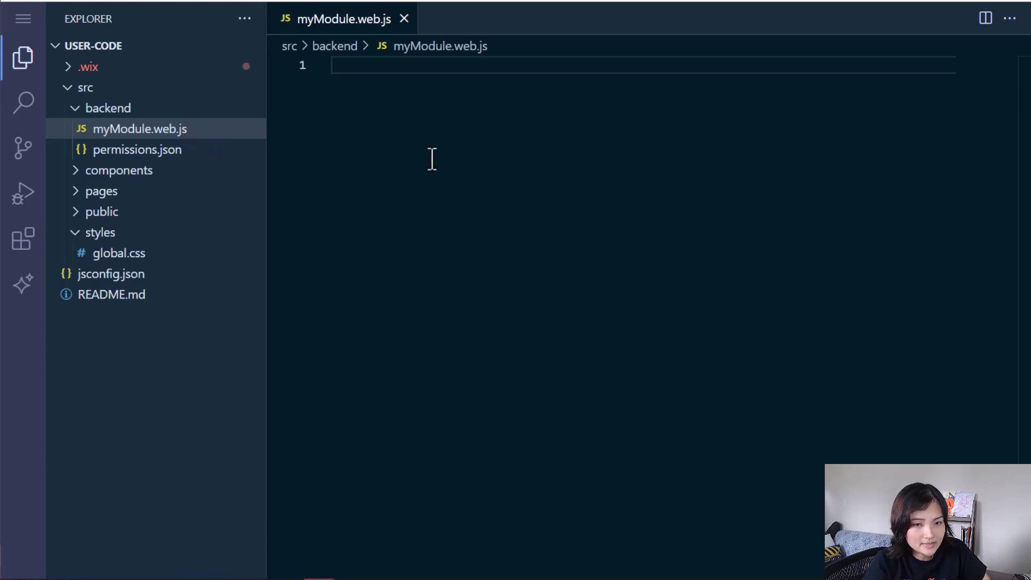
mouse_move(467, 309)
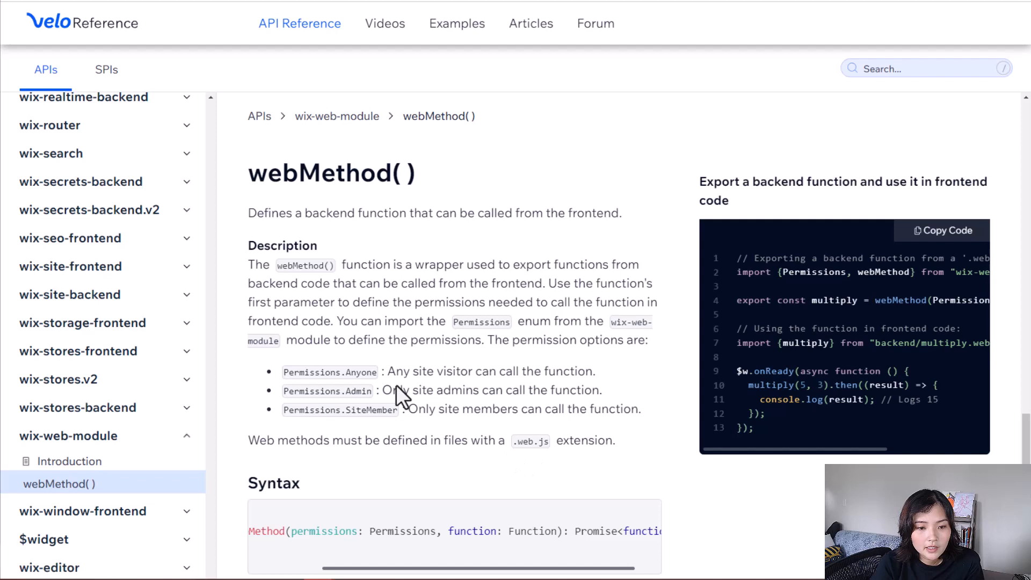
mouse_move(441, 223)
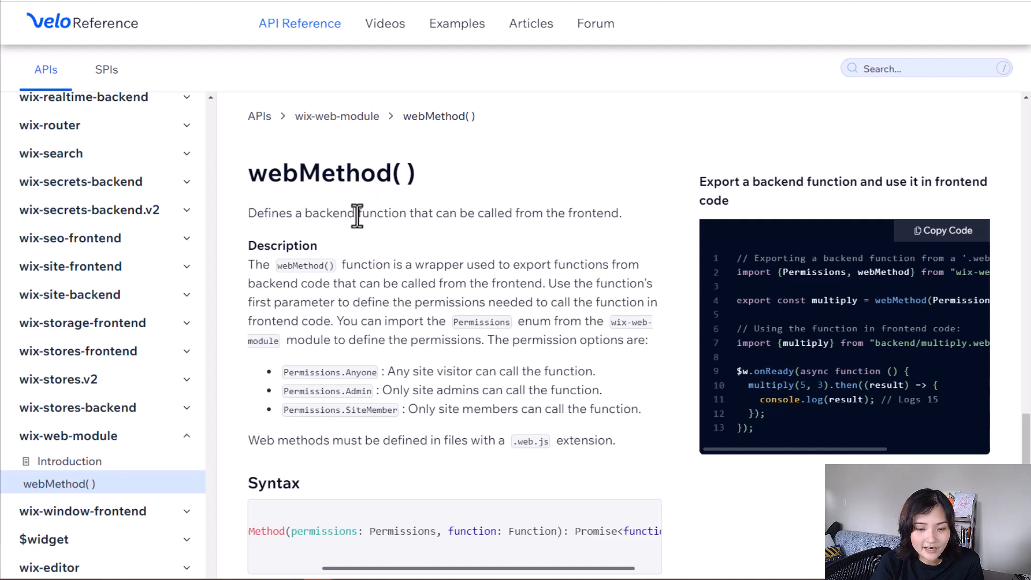
mouse_move(602, 250)
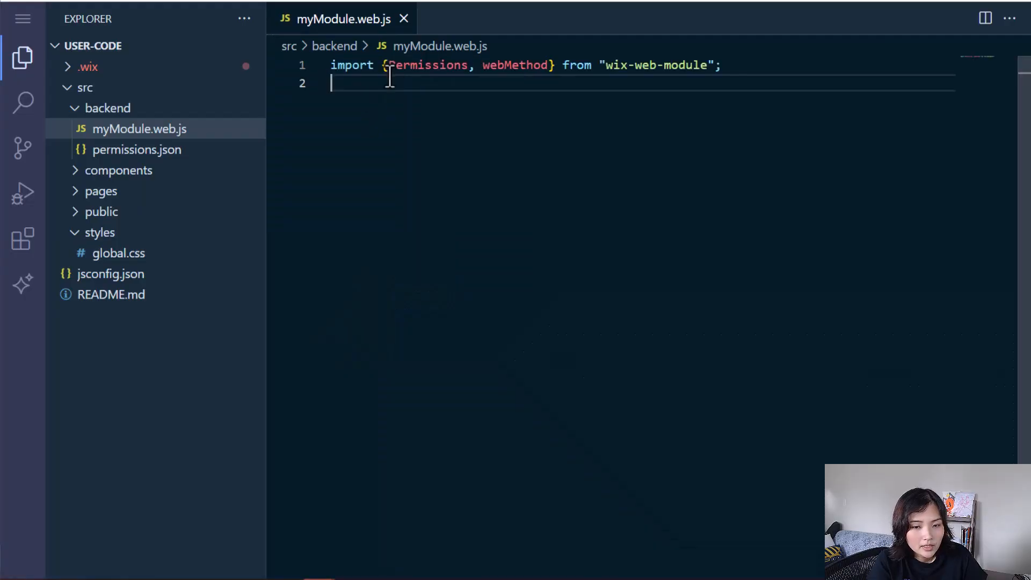
- Add the export const multiply web method line with Permissions.Anyone to myModule.web.js
key(Enter)
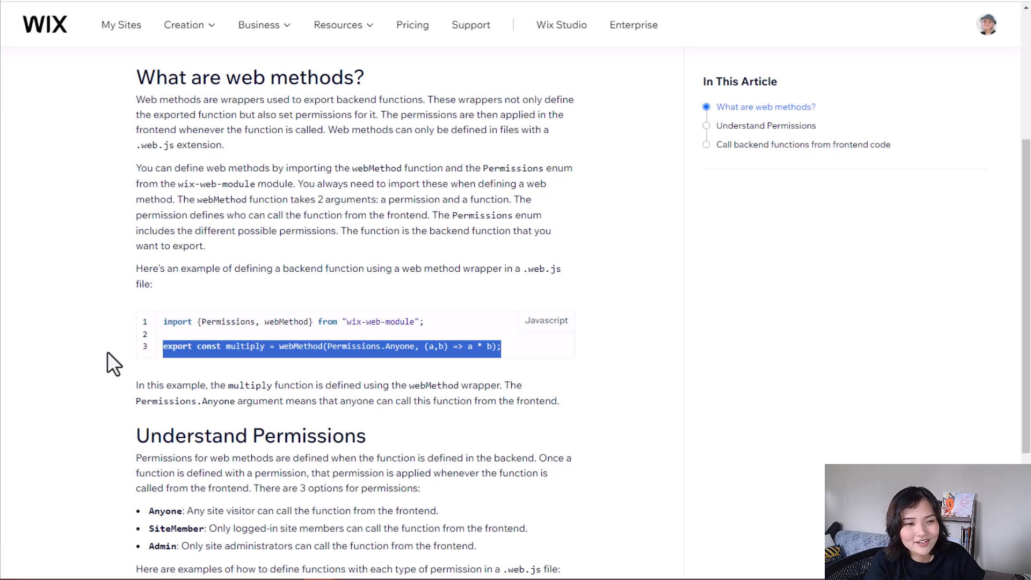
mouse_move(178, 349)
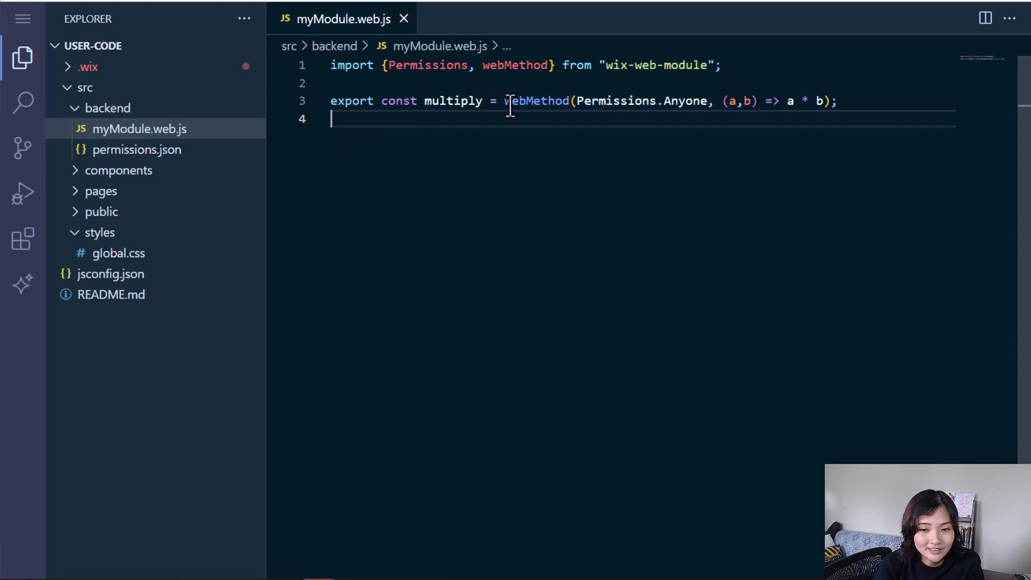
mouse_move(462, 194)
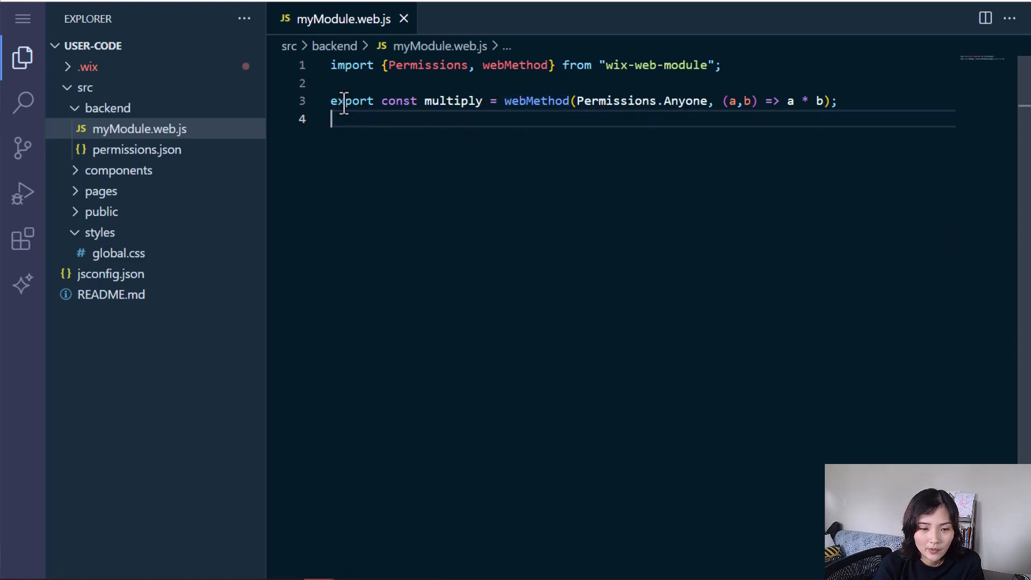
mouse_move(500, 159)
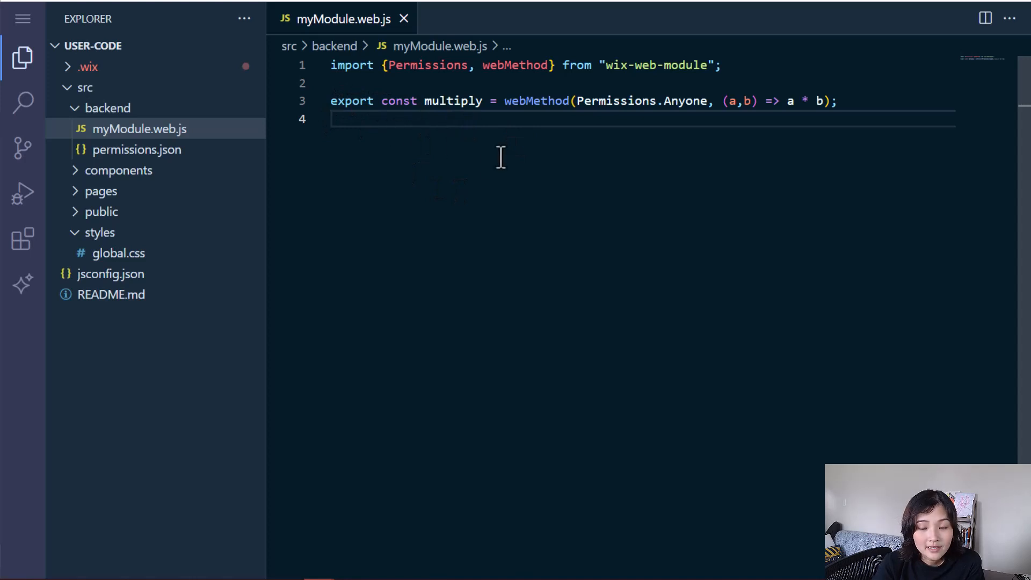
double_click(397, 101)
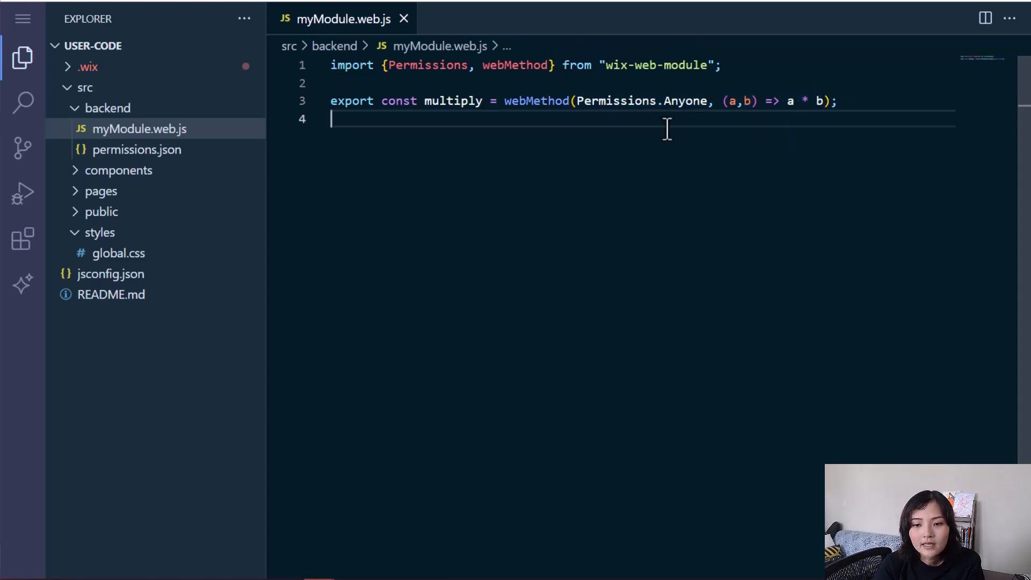
mouse_move(587, 101)
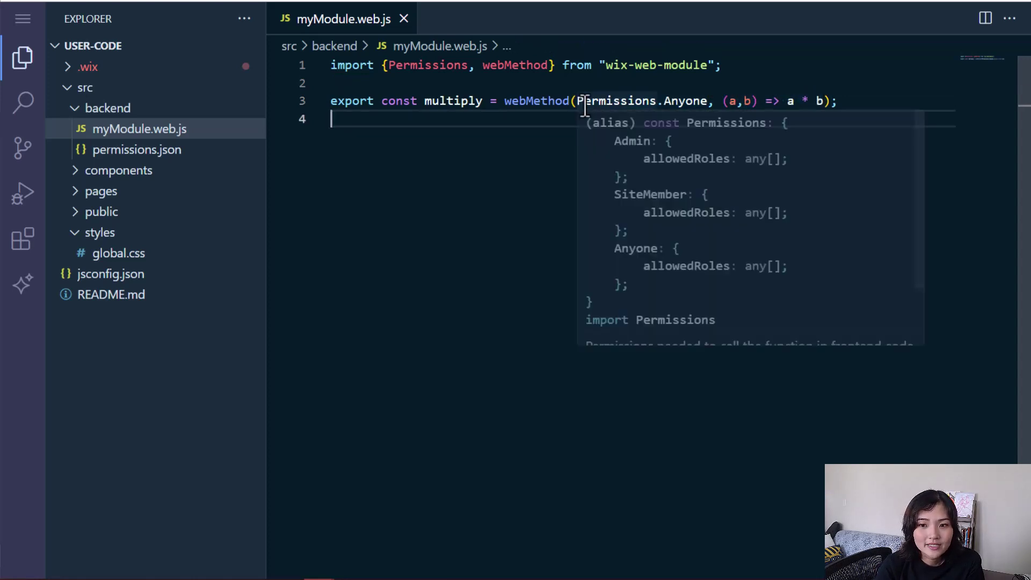
mouse_move(625, 141)
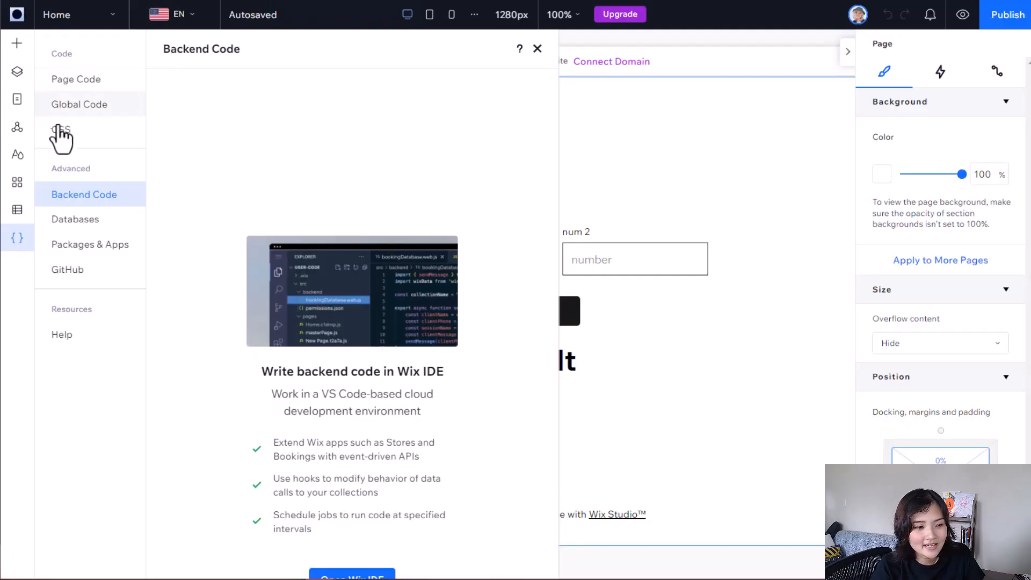
- View the Home page code that imports multiply and handles calculateButton clicks
click(75, 80)
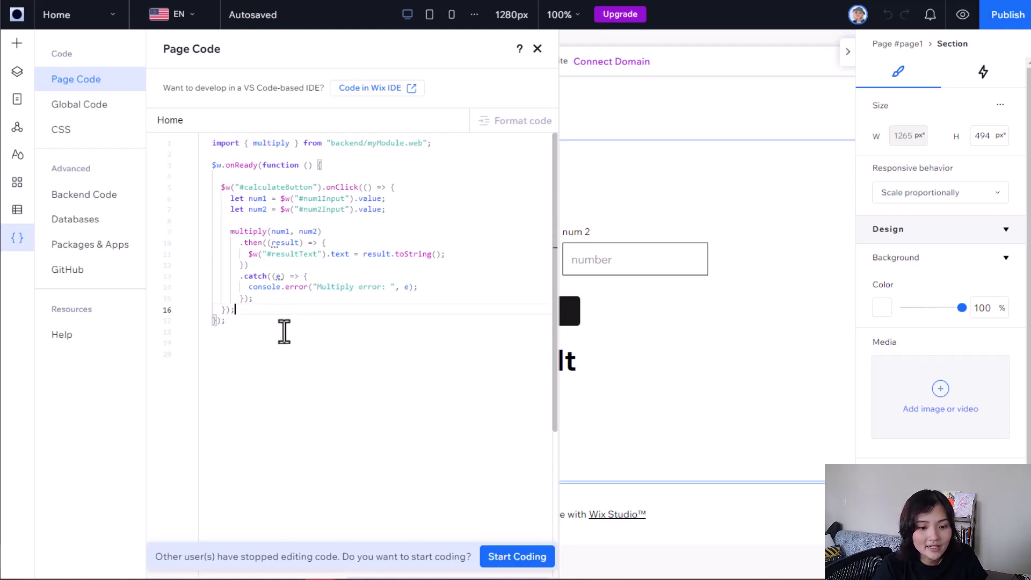
mouse_move(262, 249)
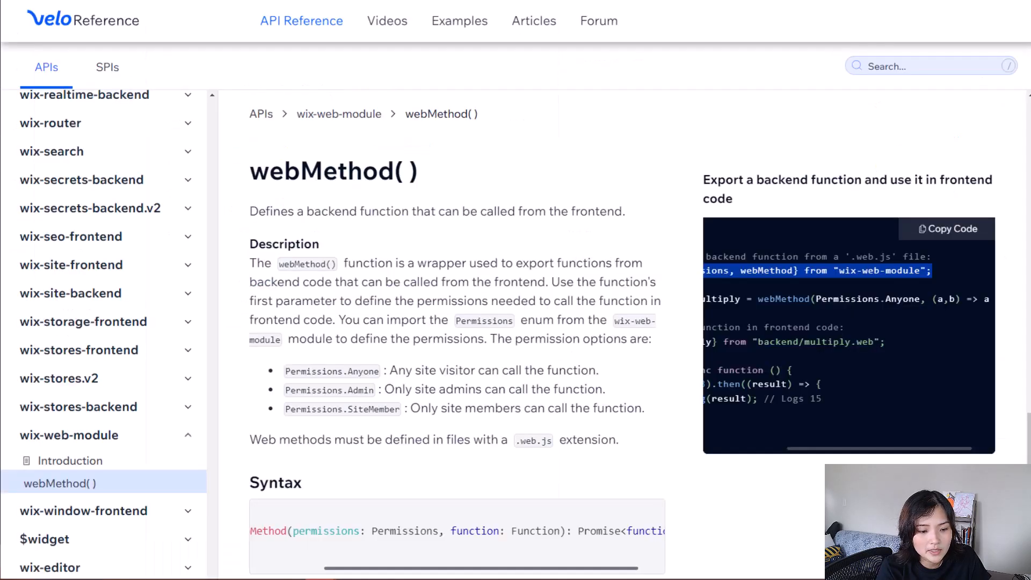
- Scroll through the webMethod() reference page listing the Anyone, Admin and SiteMember permissions
scroll(down, 3)
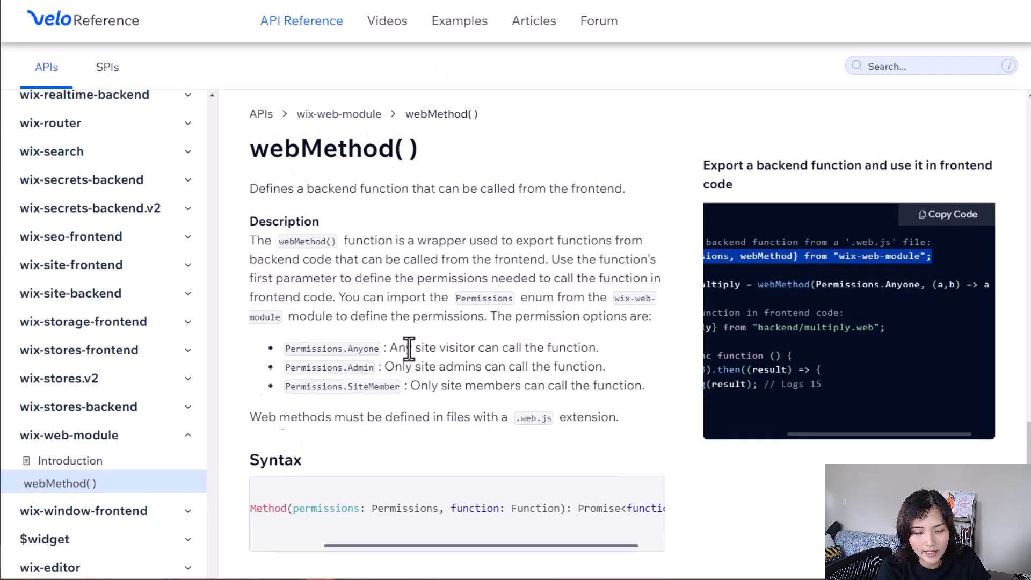
scroll(down, 3)
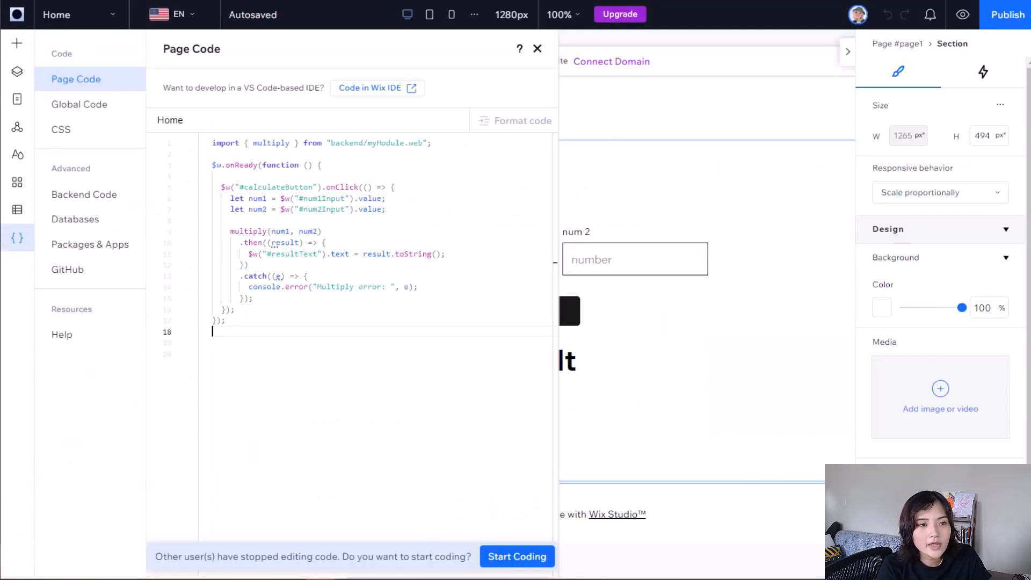
mouse_move(294, 303)
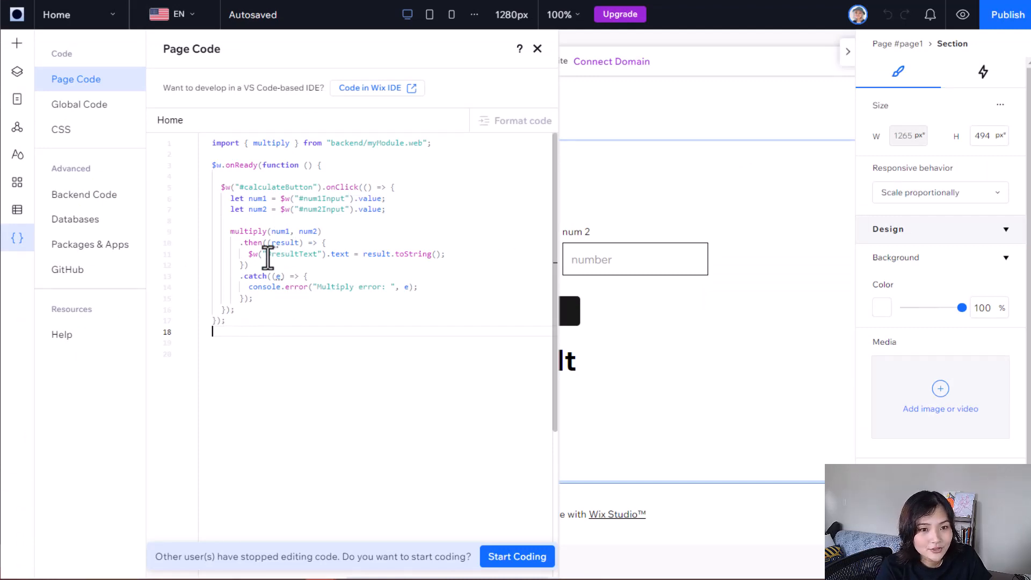
mouse_move(240, 331)
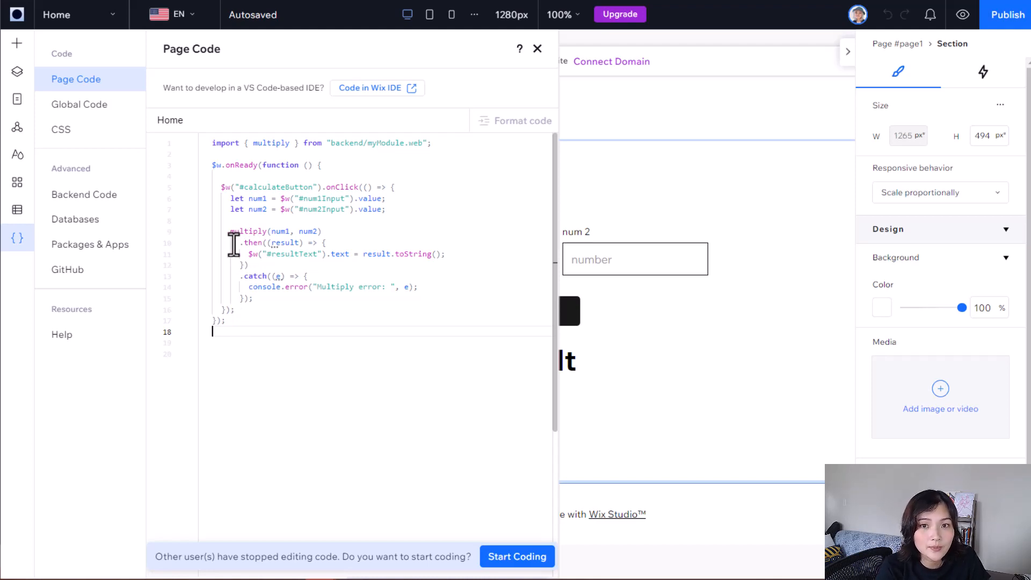
mouse_move(285, 73)
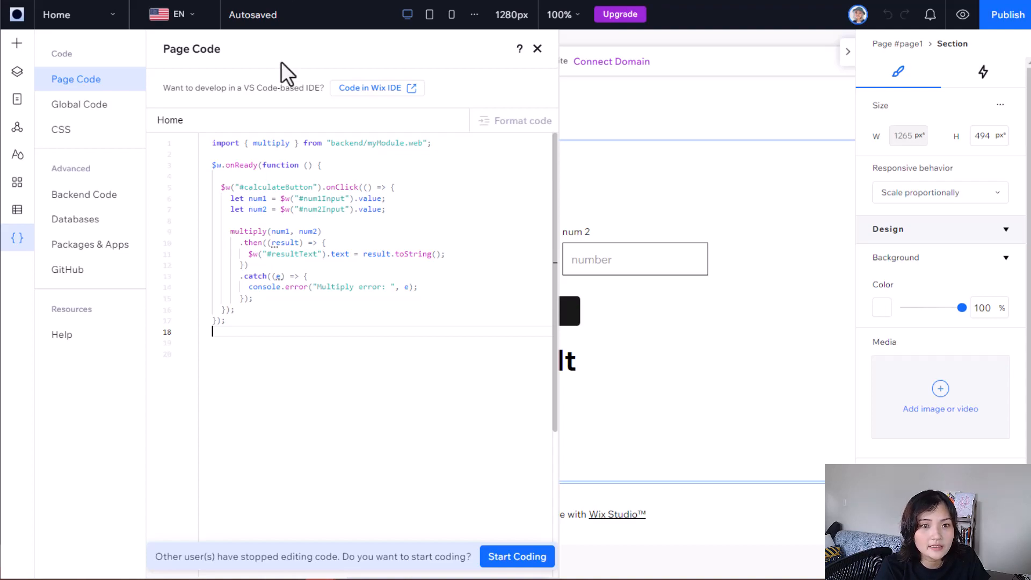
- Return to myModule.web.js in Wix IDE, where multiply logs "hello" before returning a * b
click(376, 88)
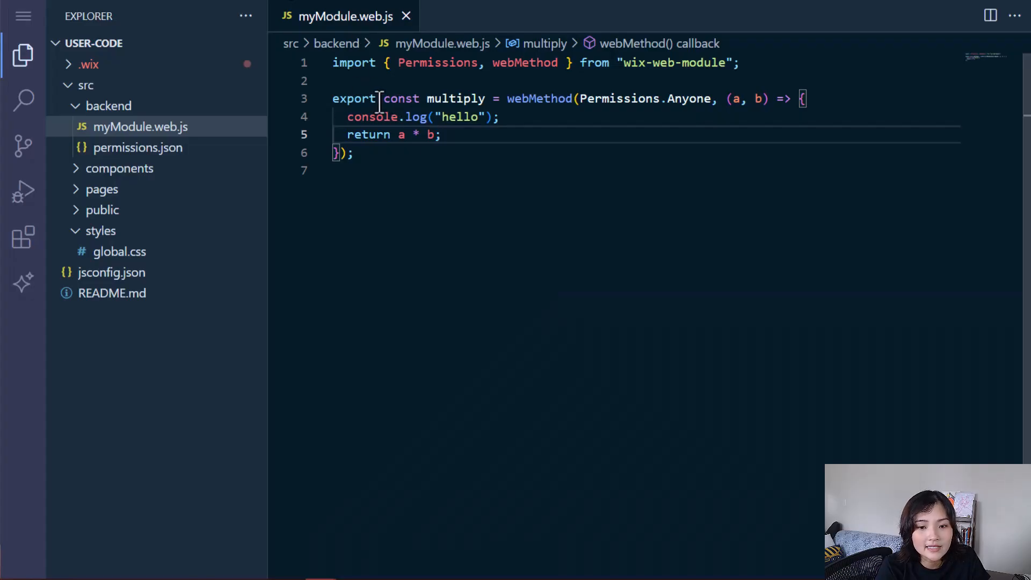